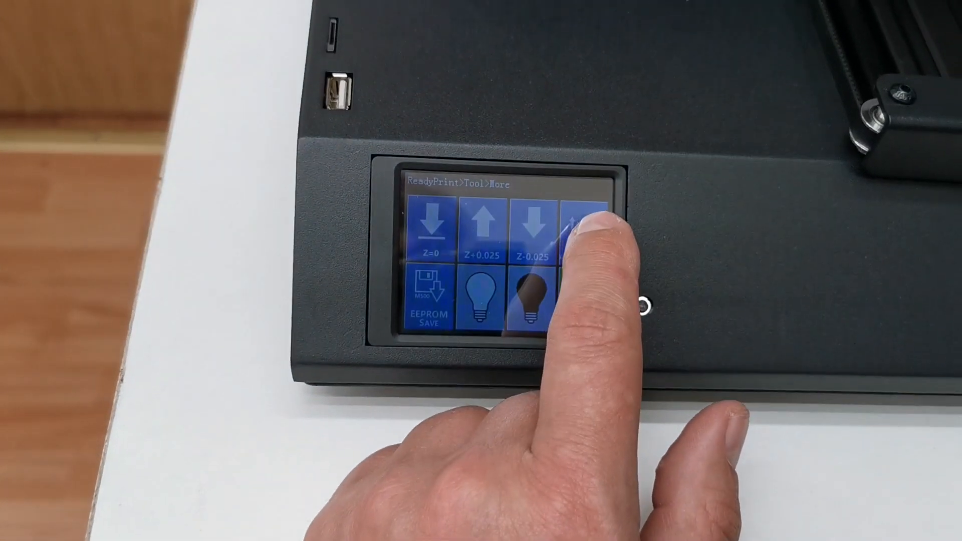
Add the Artillery Sidewinder X2 as a non-networked printer
left_click(589, 233)
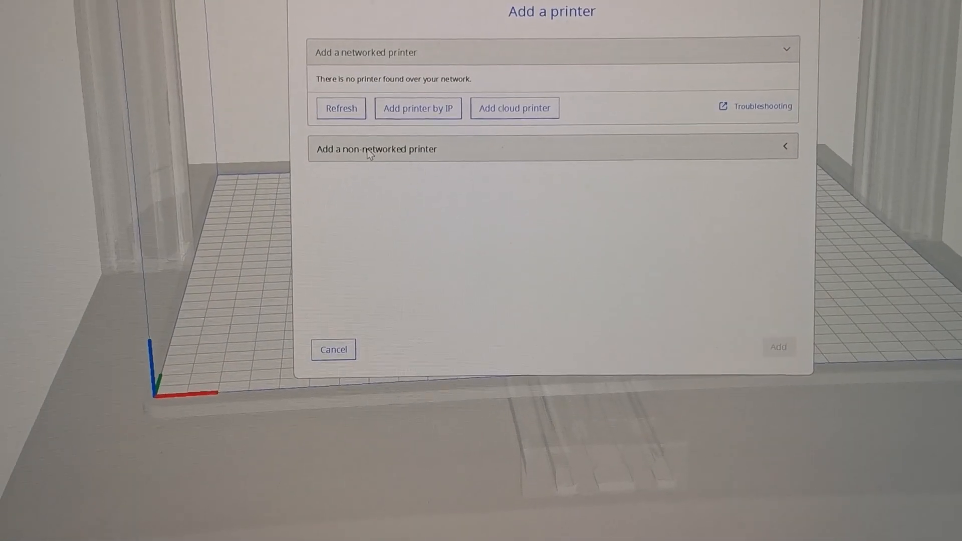
left_click(375, 148)
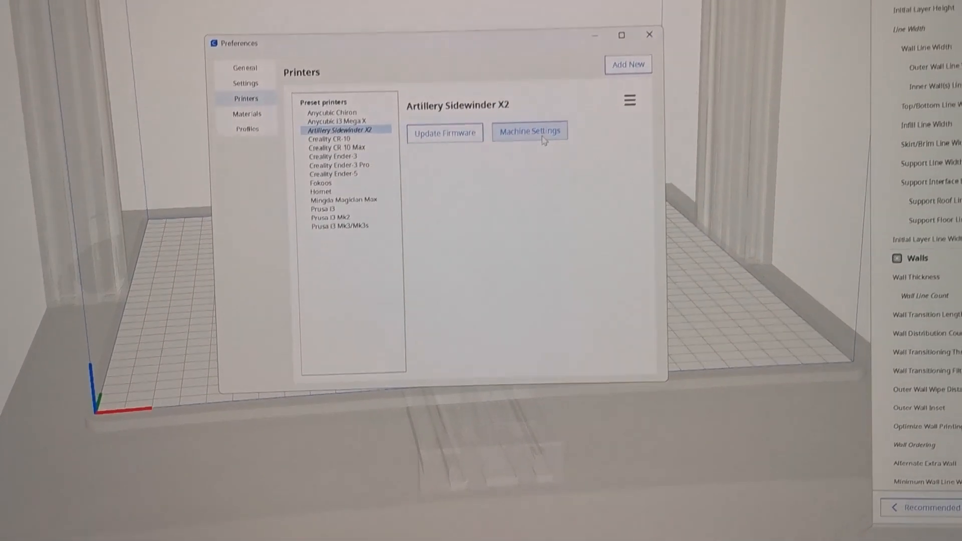
Review the Sidewinder X2 machine settings with M420 S1 Z10 start G-code and 400 mm gantry
left_click(529, 133)
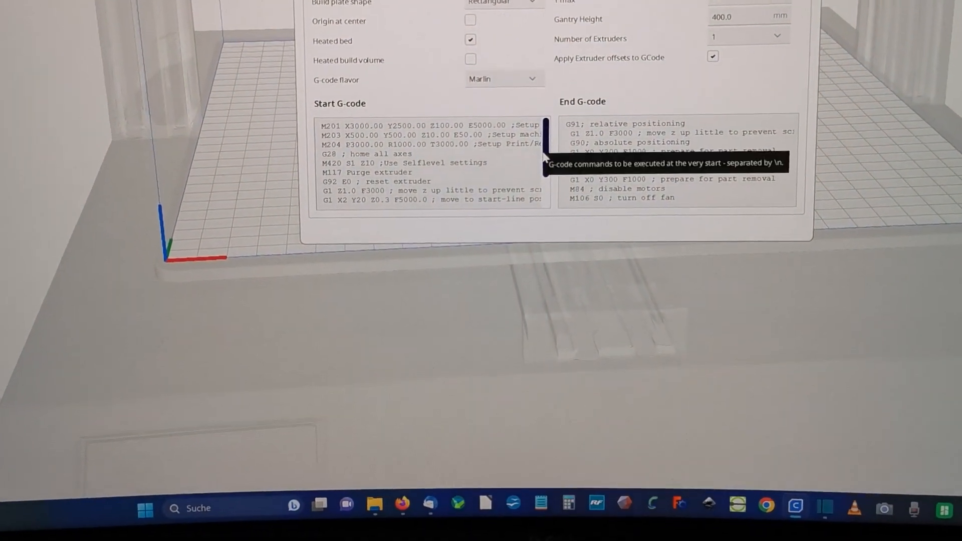
scroll("down", 3)
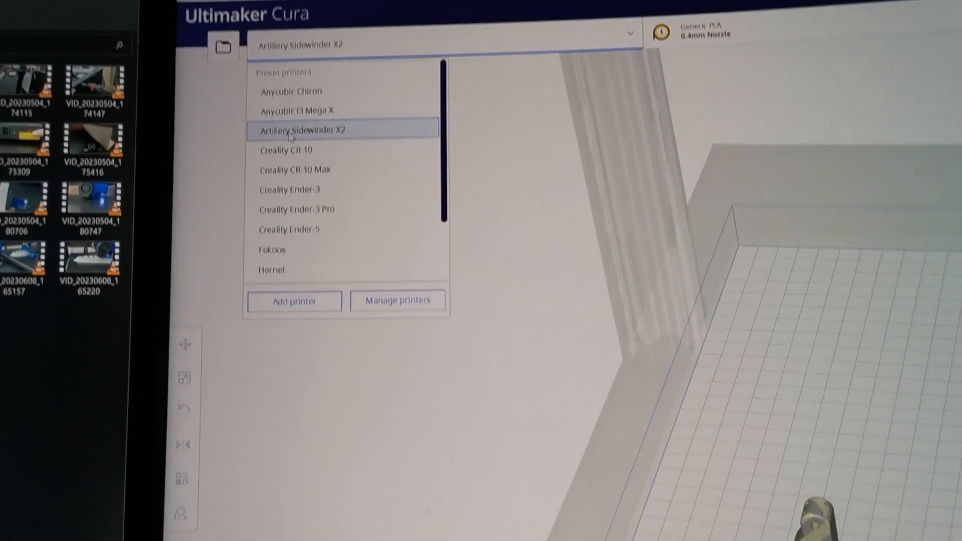
Replace the Sidewinder X2 gantry height of 25 mm with 400 mm in Machine Settings
left_click(397, 301)
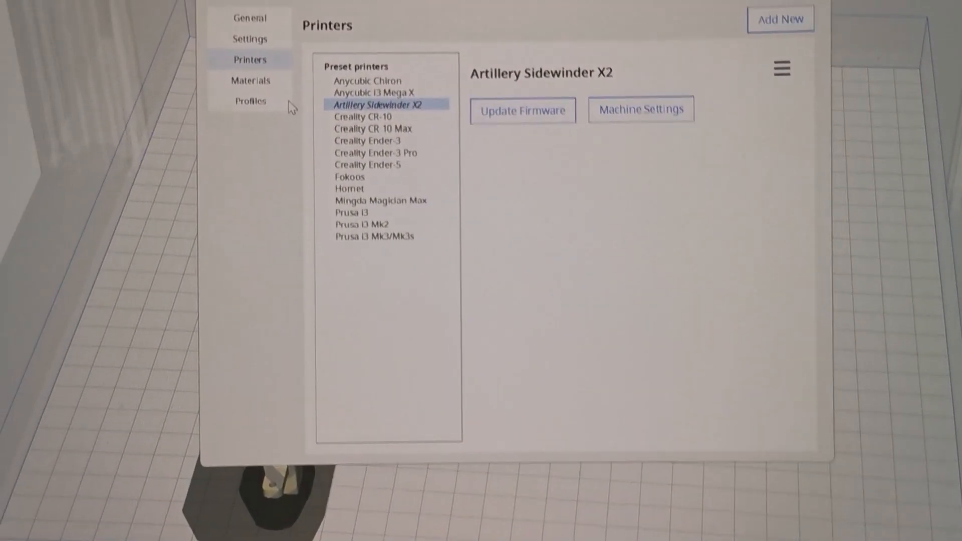
left_click(640, 110)
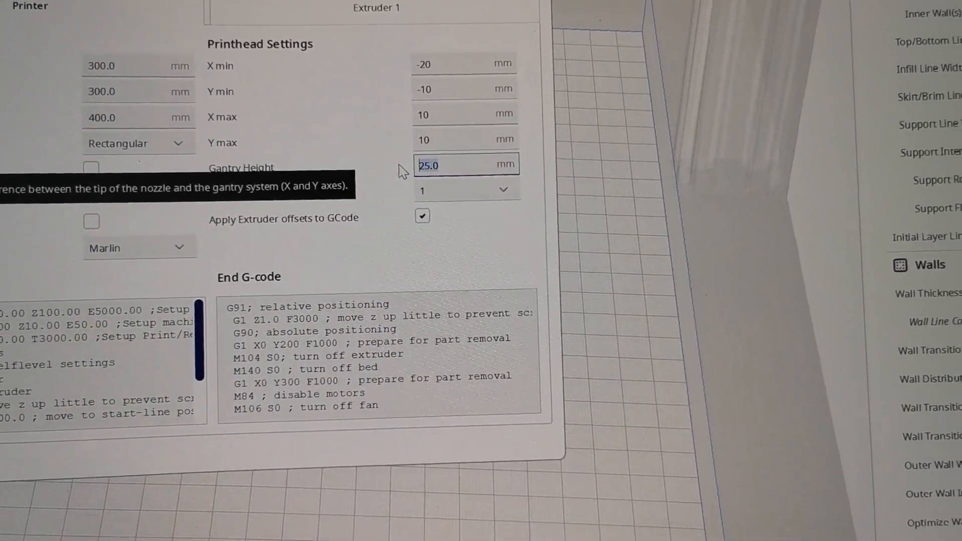
type("400")
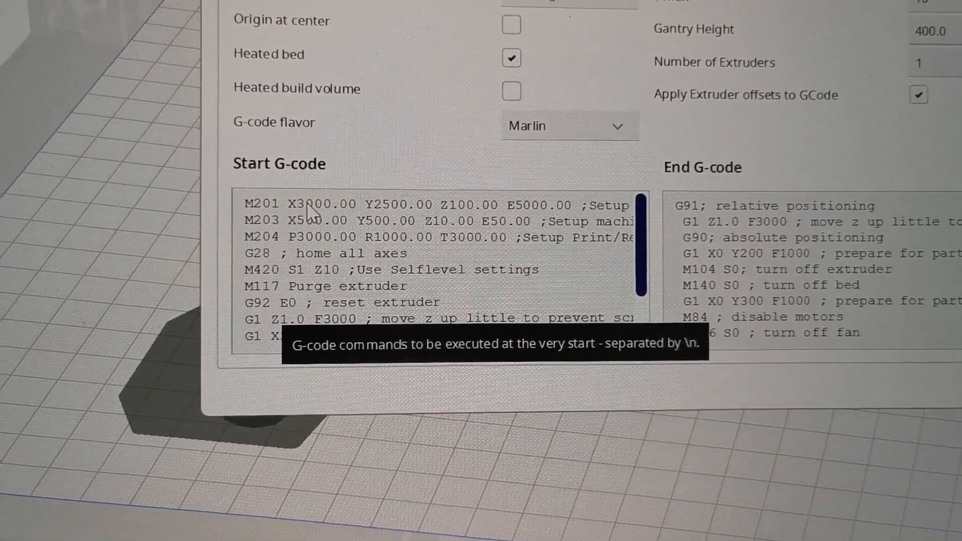
Select the Sidewinder X2 LW-PLA 0.2 profile with 0.2 mm layer height
scroll("down", 3)
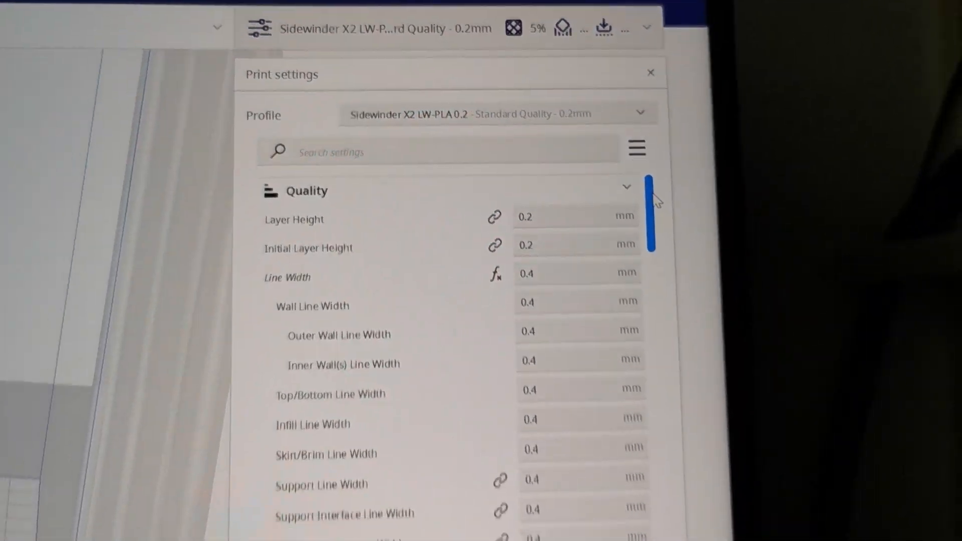
scroll("down", 3)
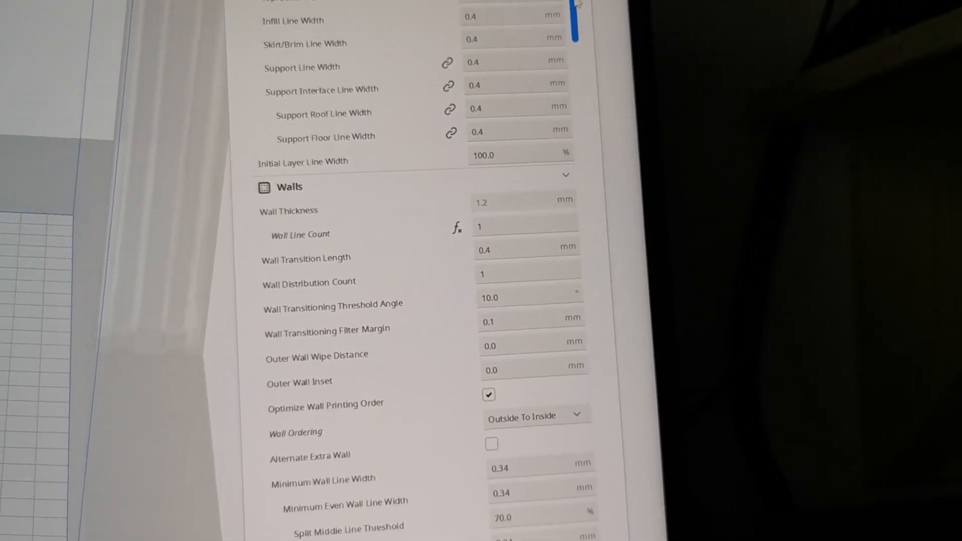
scroll("down", 3)
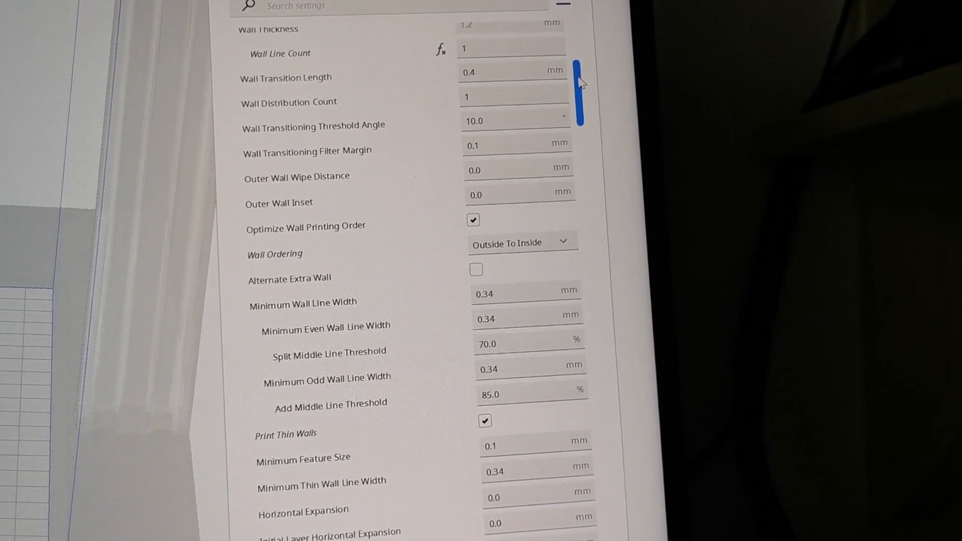
scroll("down", 3)
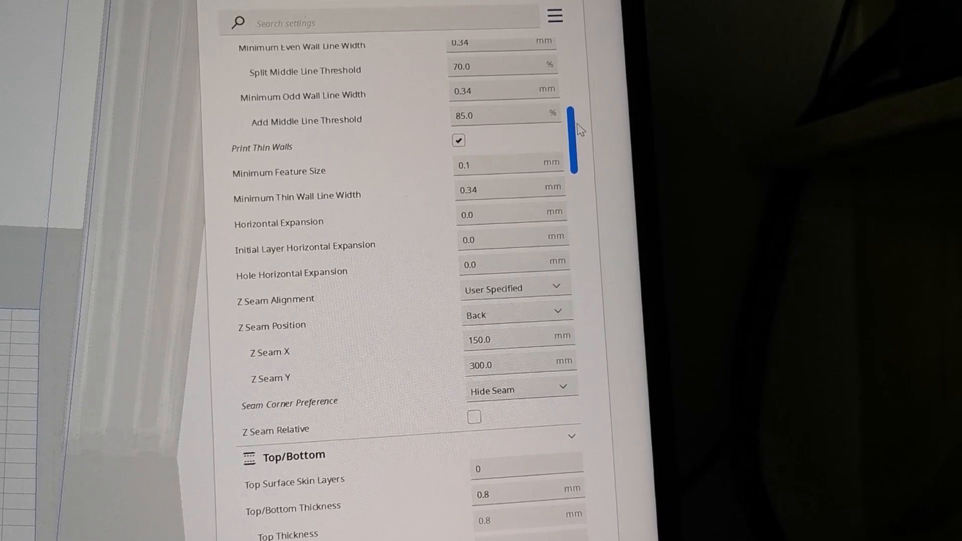
scroll("down", 3)
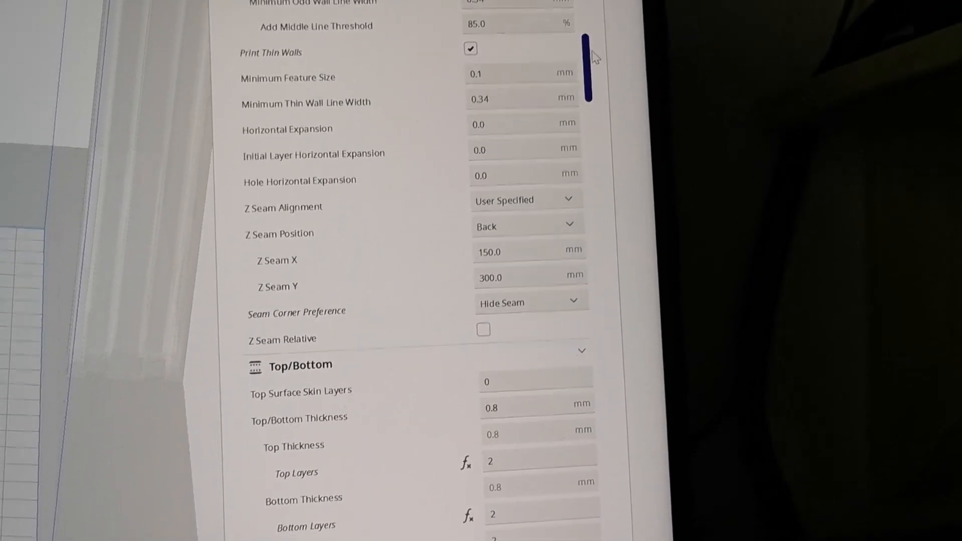
scroll("down", 3)
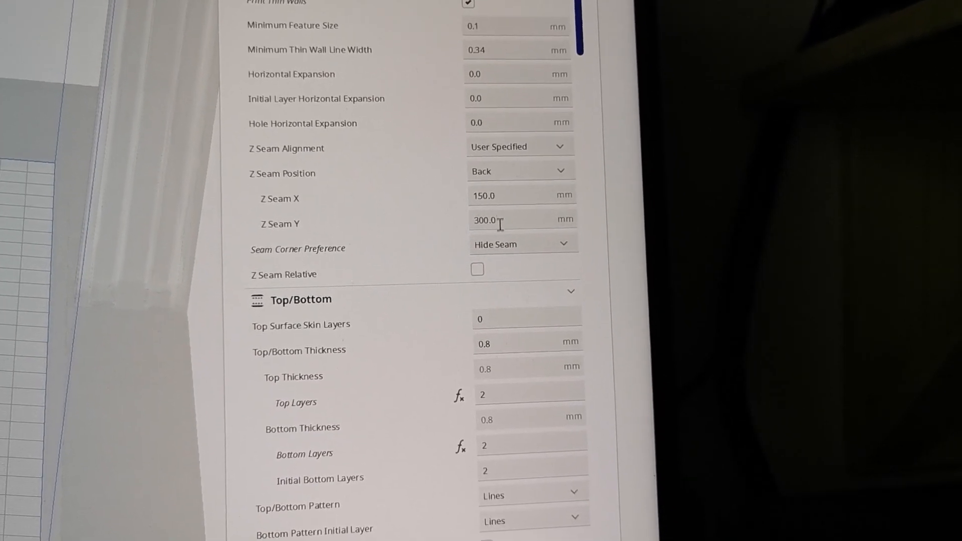
scroll("down", 3)
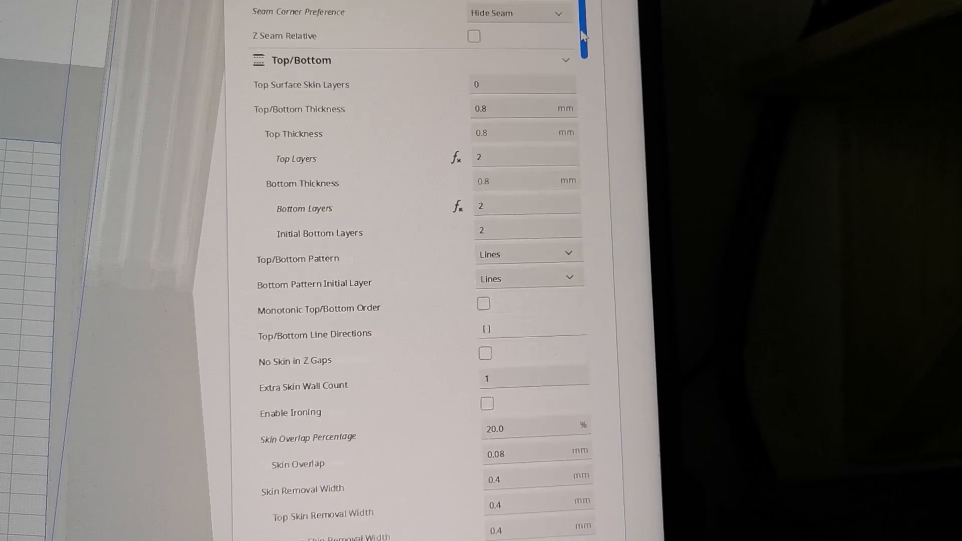
scroll("down", 3)
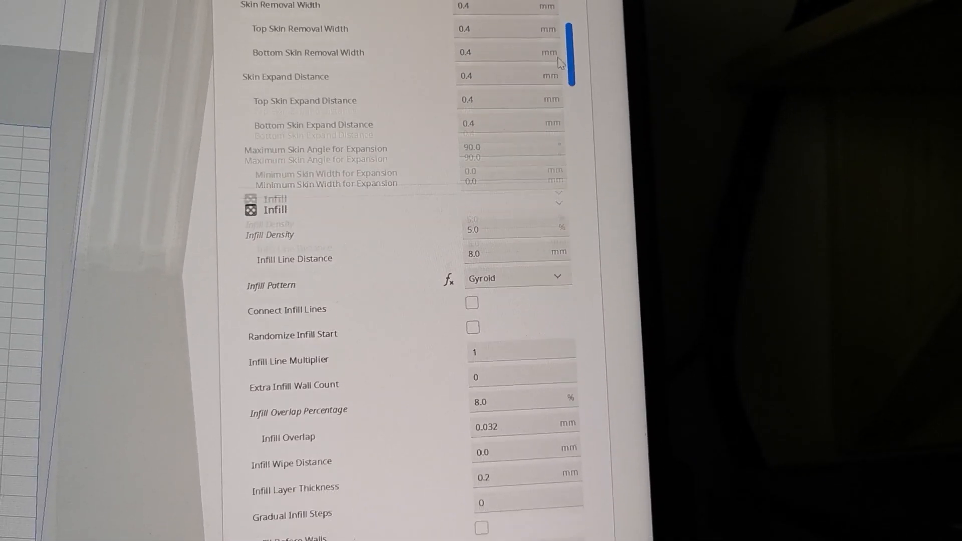
scroll("down", 3)
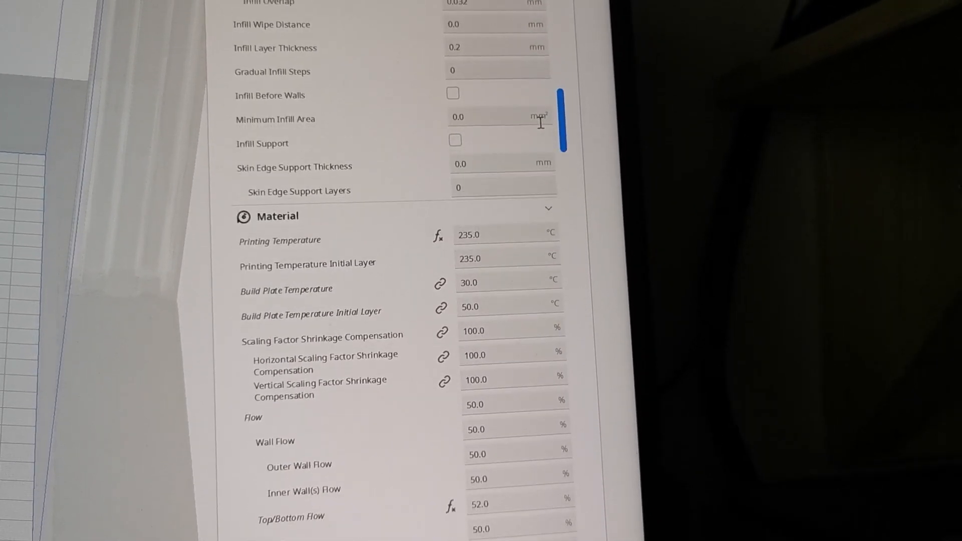
scroll("down", 3)
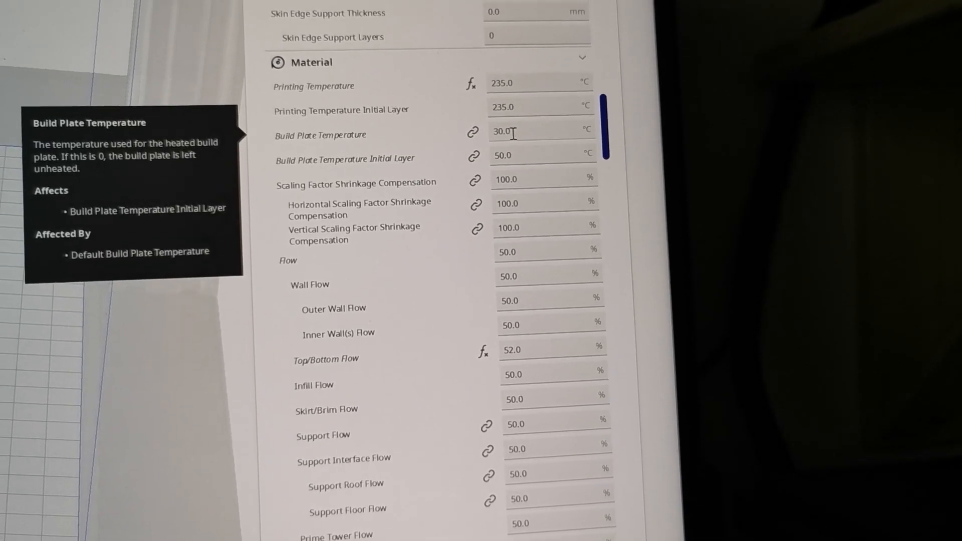
scroll("down", 3)
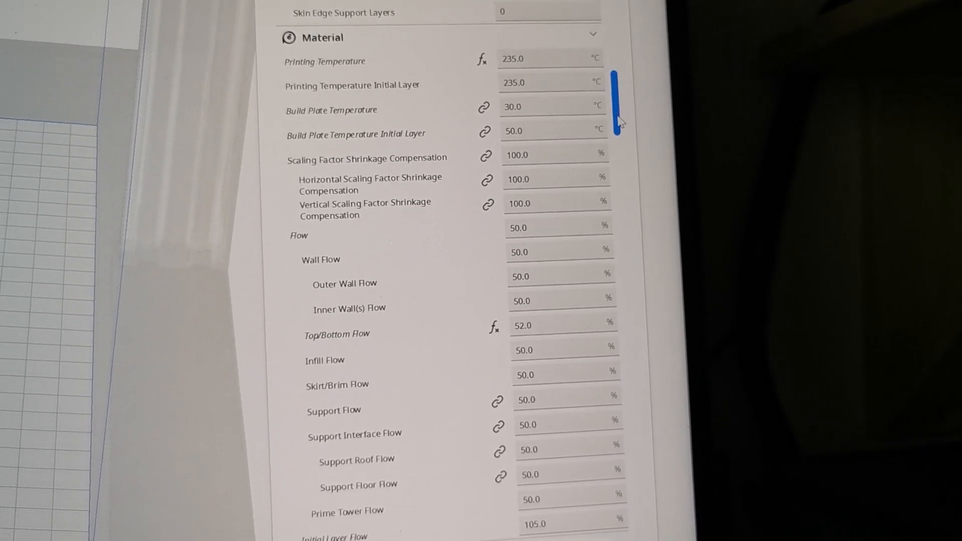
scroll("down", 3)
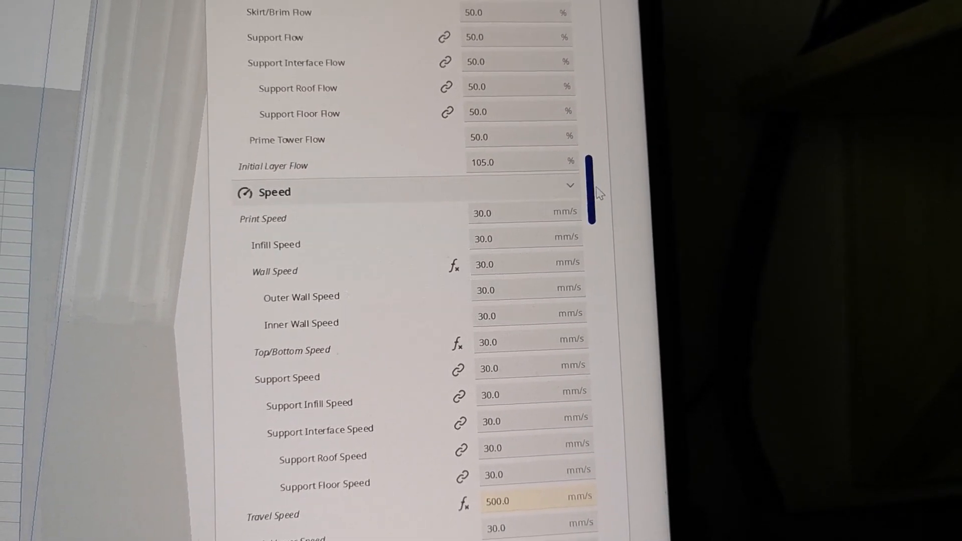
scroll("down", 3)
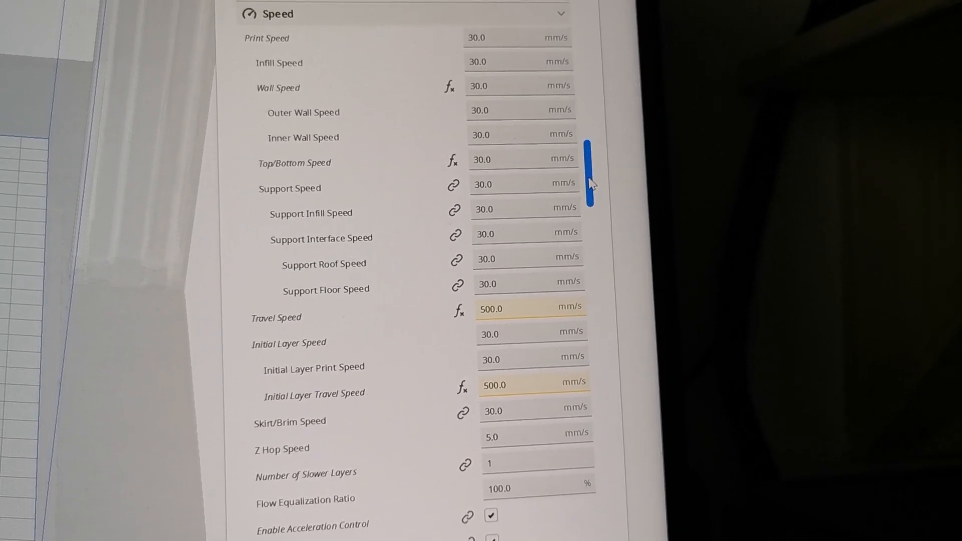
scroll("down", 3)
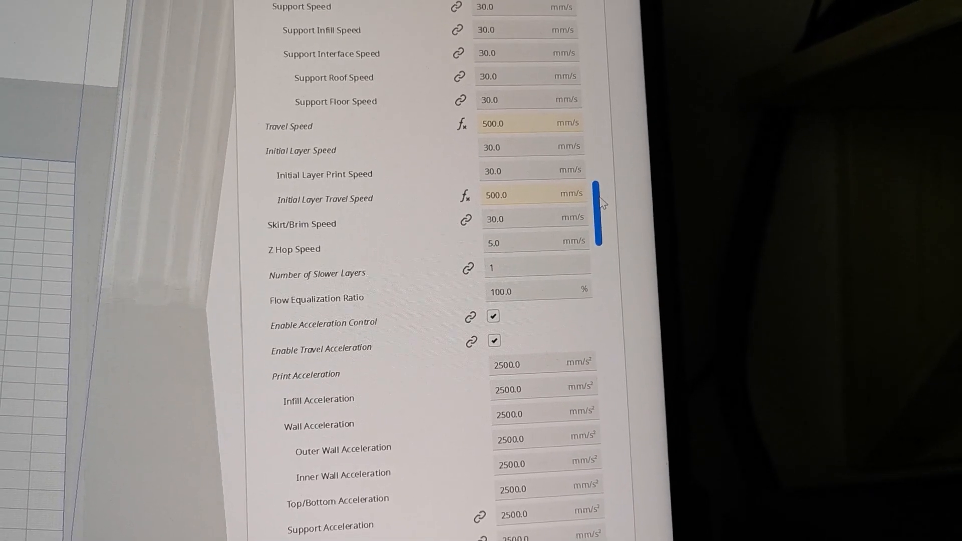
scroll("down", 3)
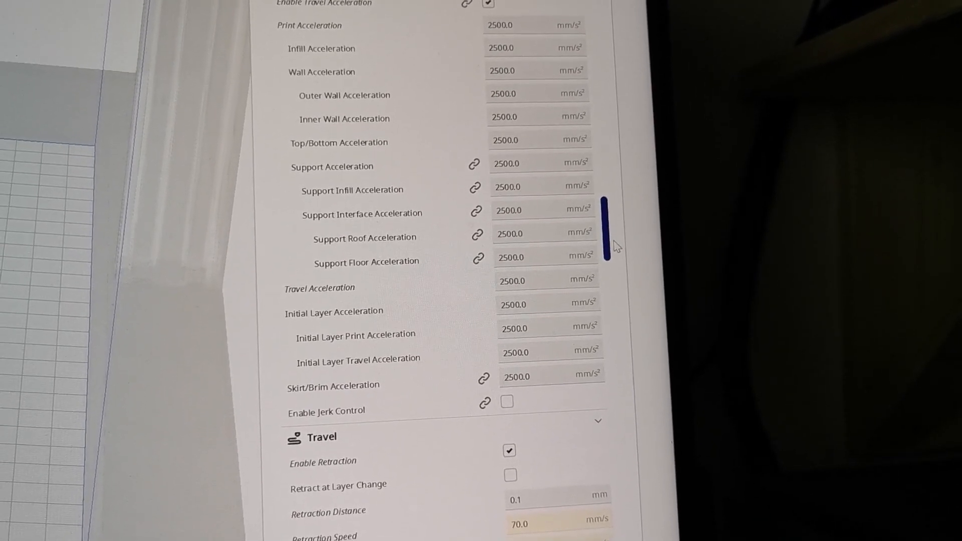
scroll("down", 3)
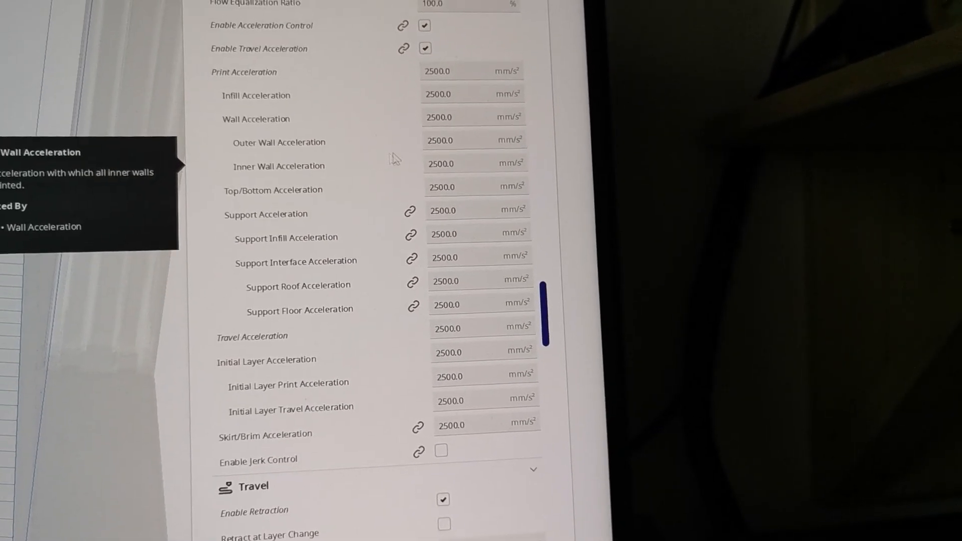
scroll("down", 3)
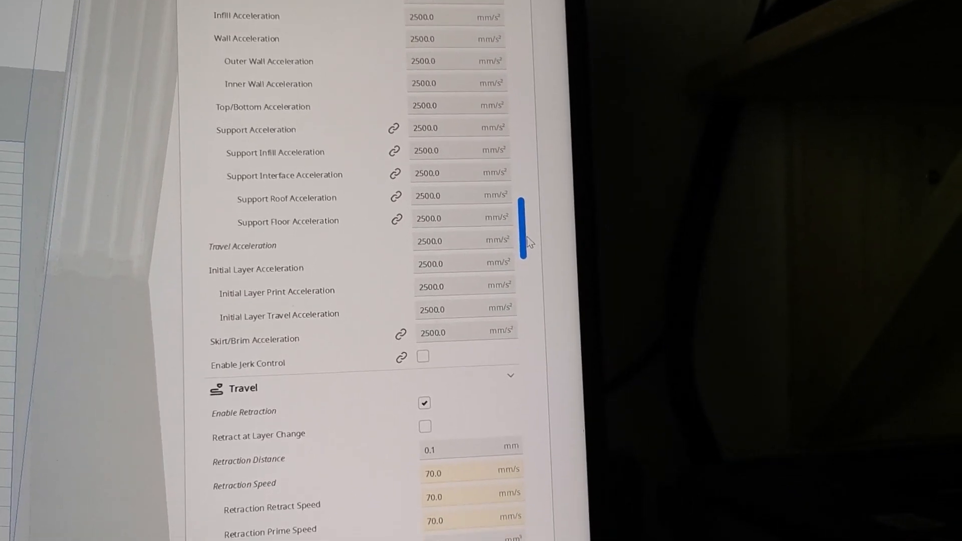
scroll("down", 3)
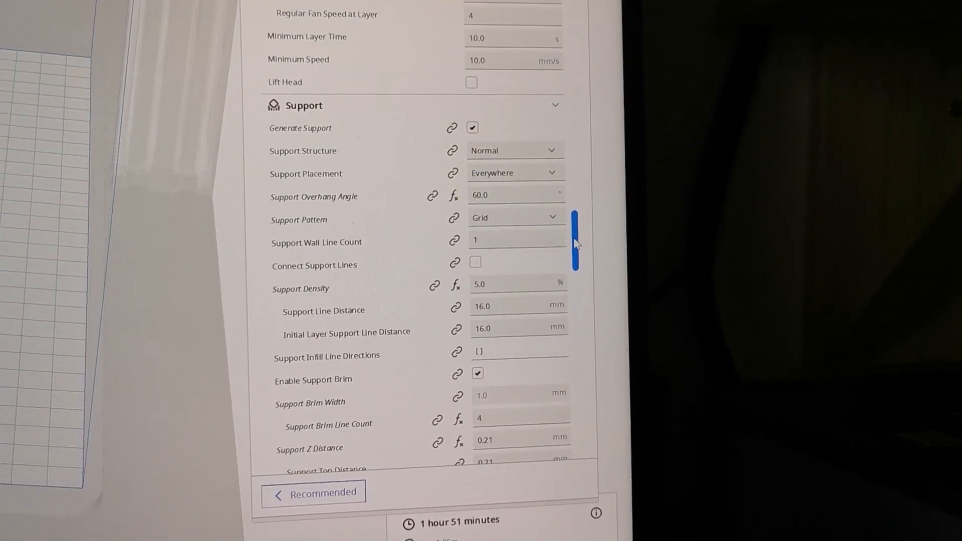
scroll("down", 3)
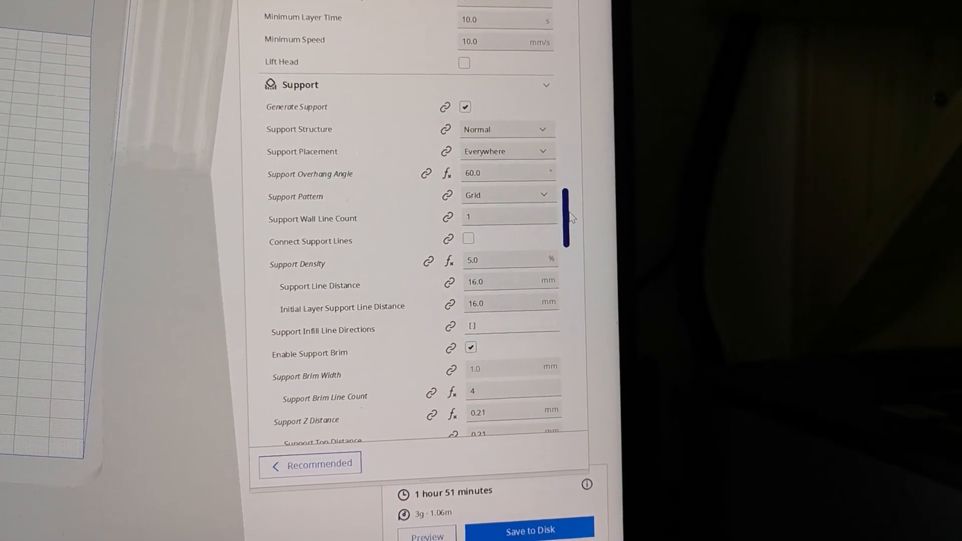
scroll("down", 3)
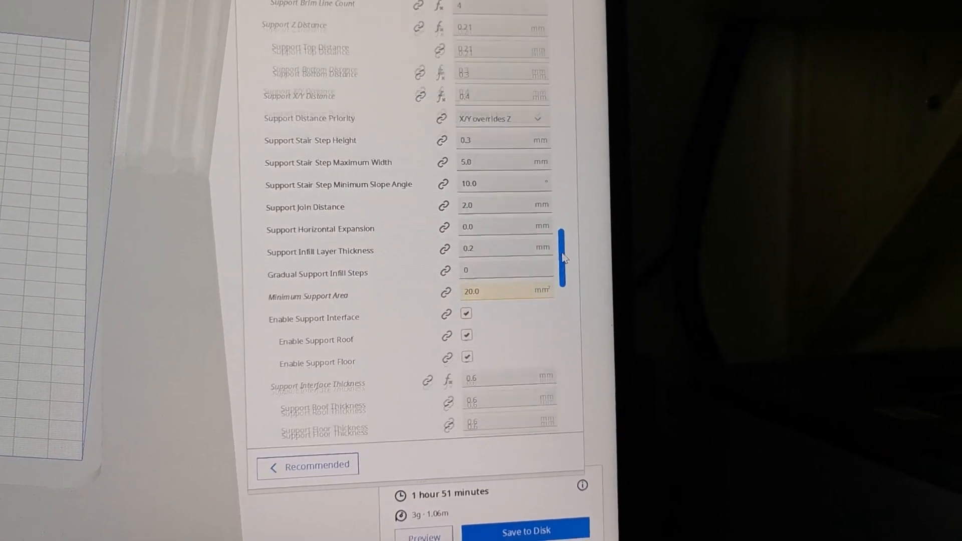
scroll("down", 3)
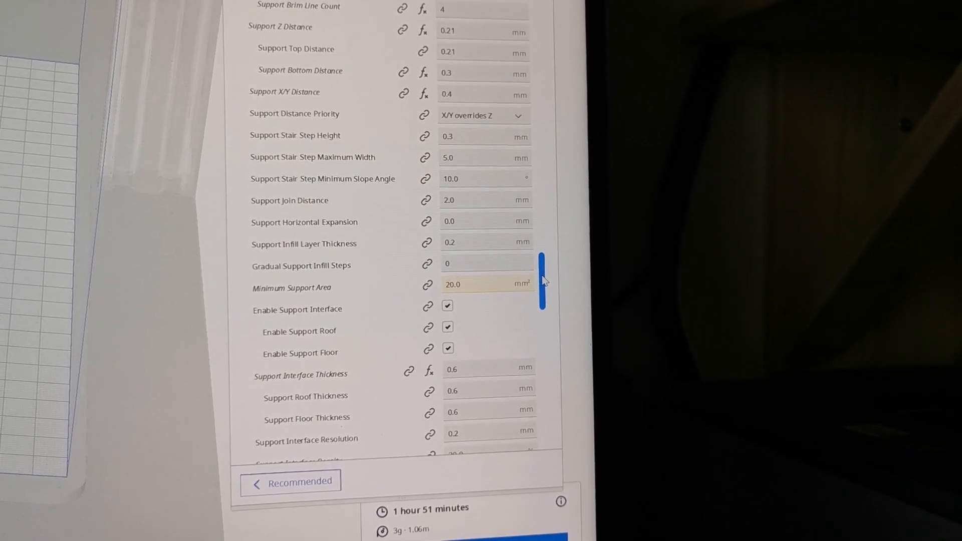
scroll("down", 3)
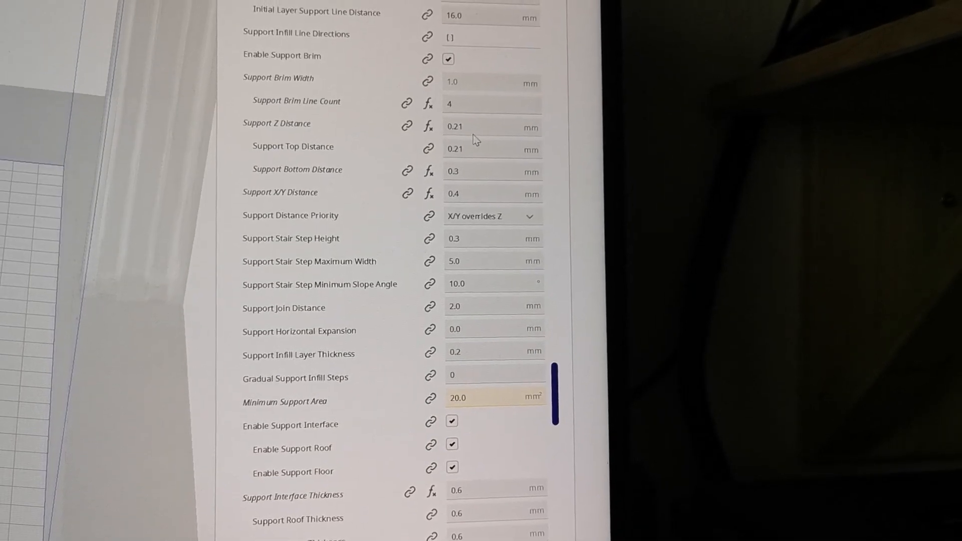
scroll("down", 3)
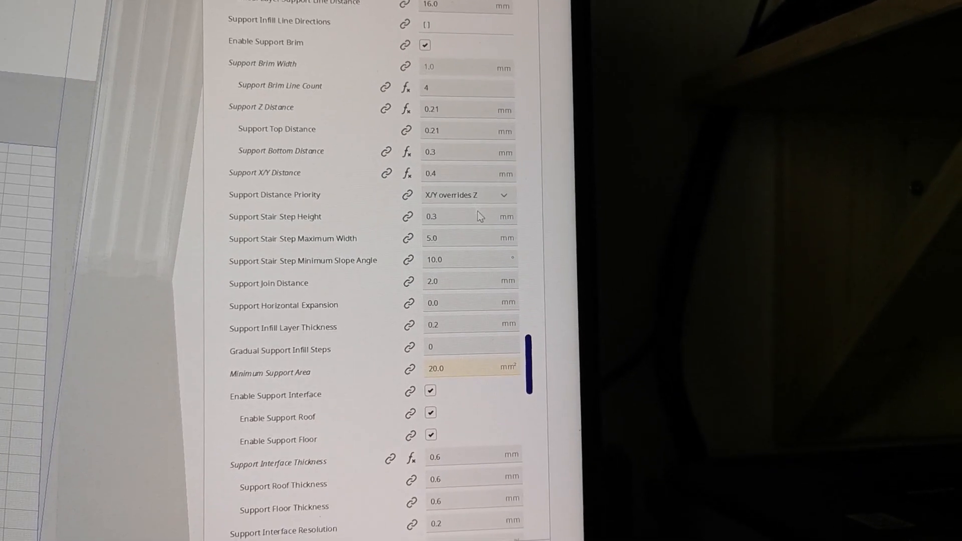
scroll("down", 3)
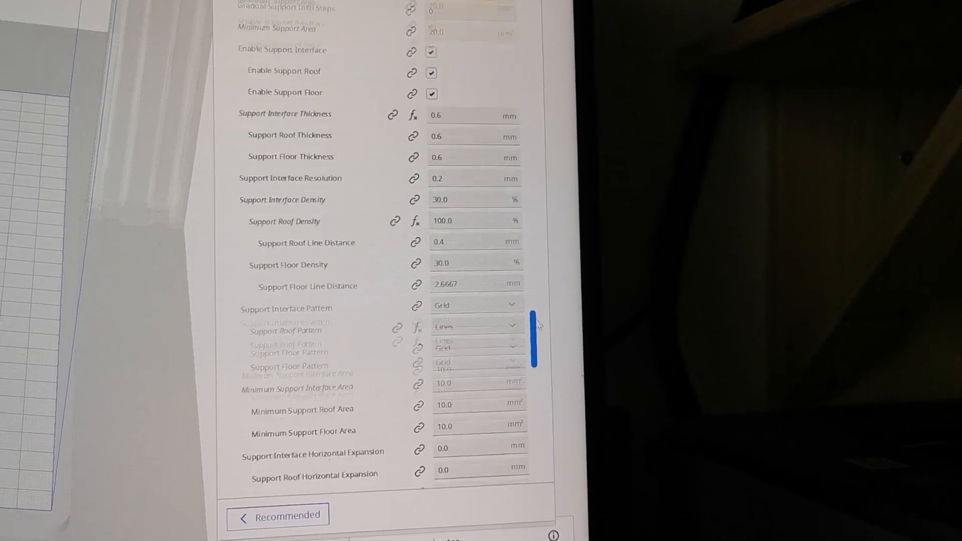
scroll("down", 3)
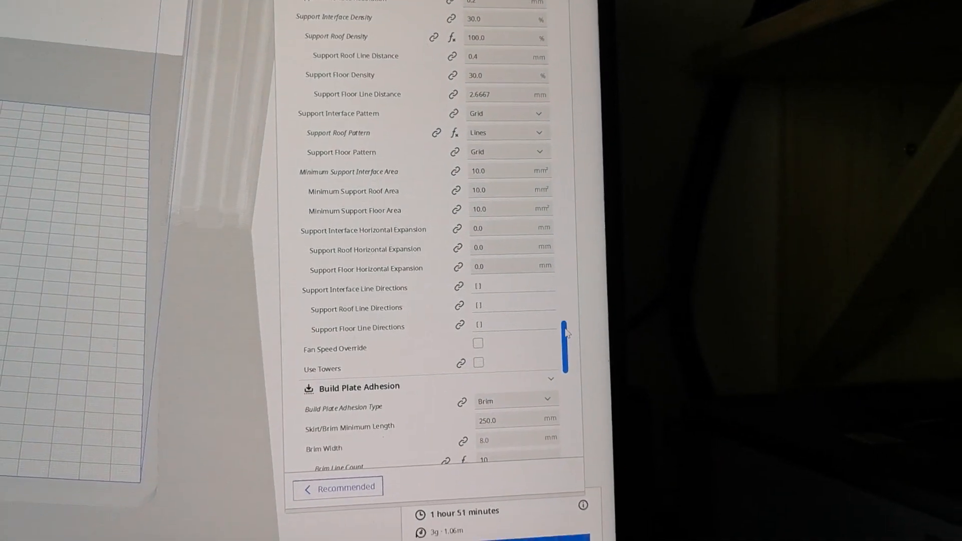
scroll("down", 3)
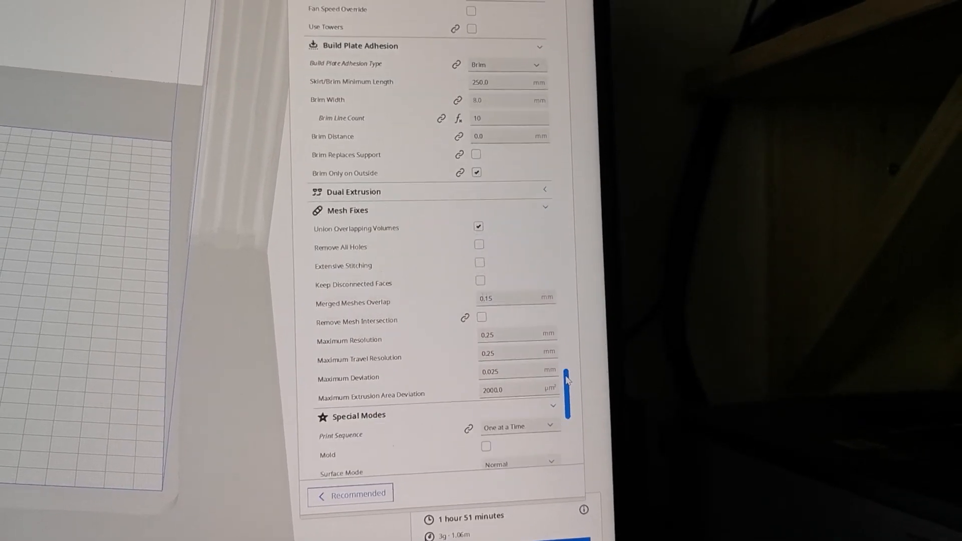